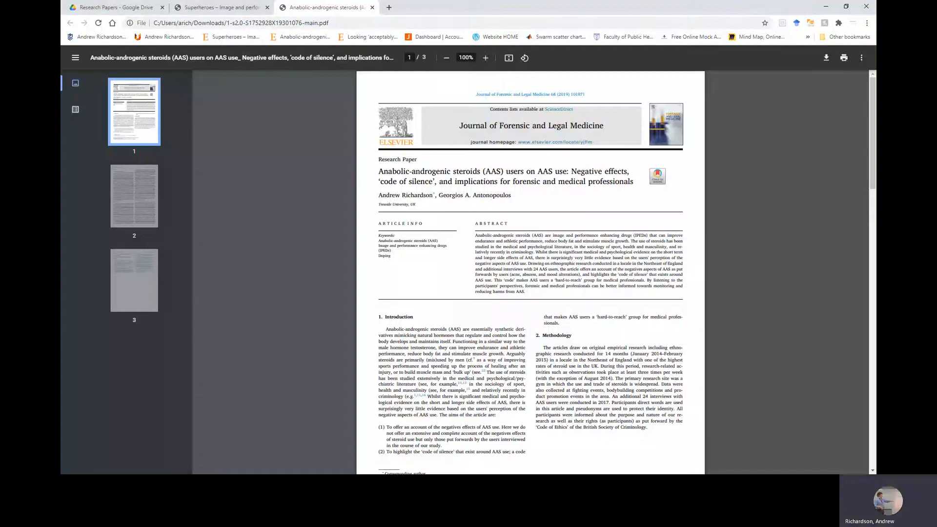
pyautogui.moveTo(814, 258)
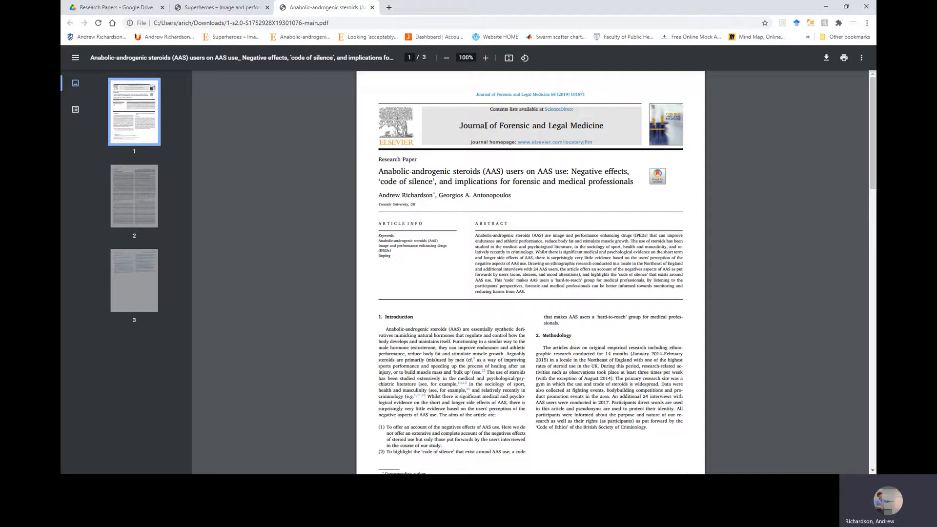
pyautogui.moveTo(548, 197)
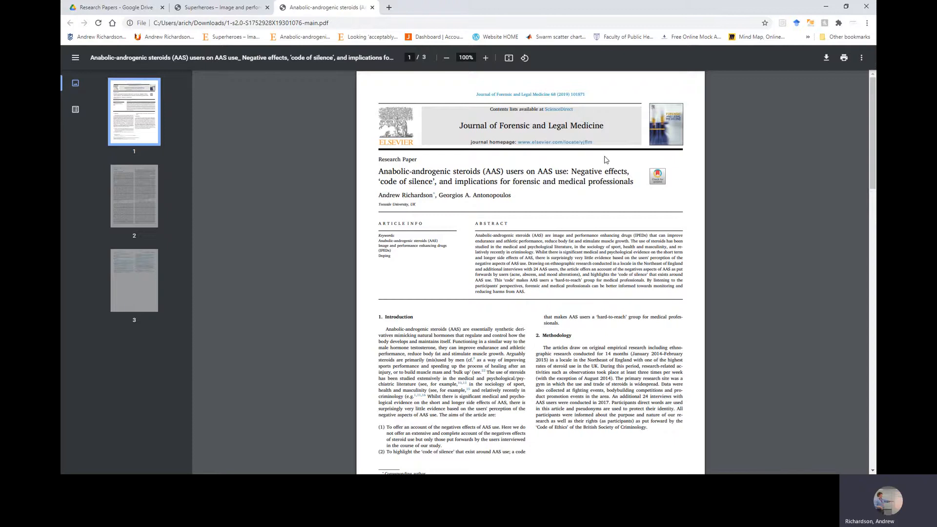
pyautogui.scroll(-3)
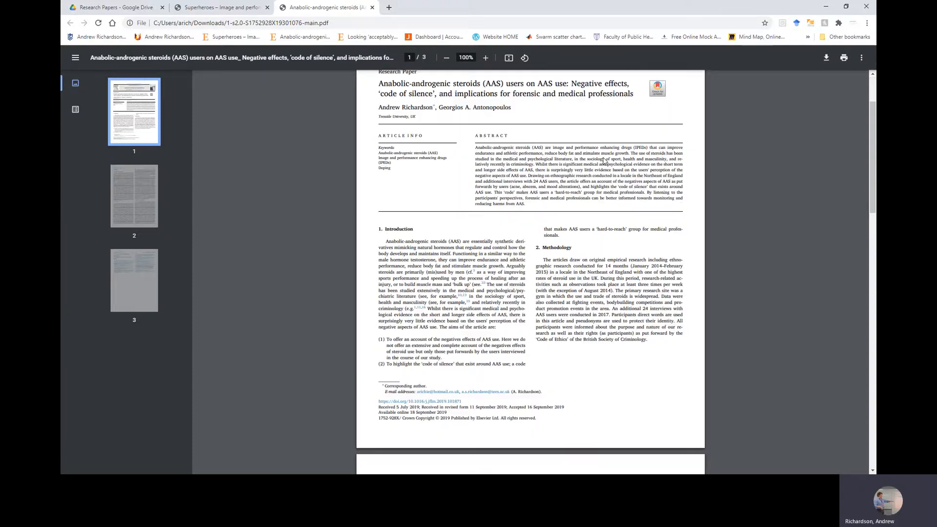
pyautogui.scroll(-3)
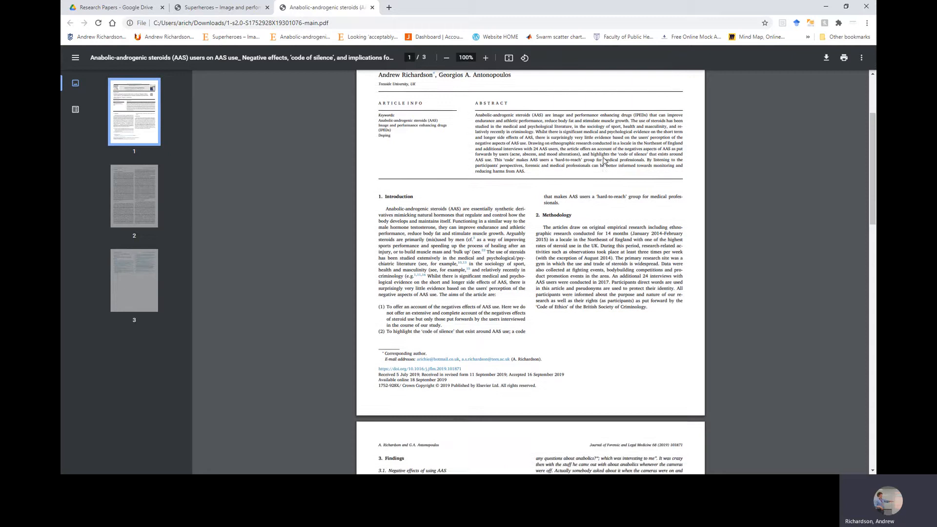
pyautogui.scroll(-3)
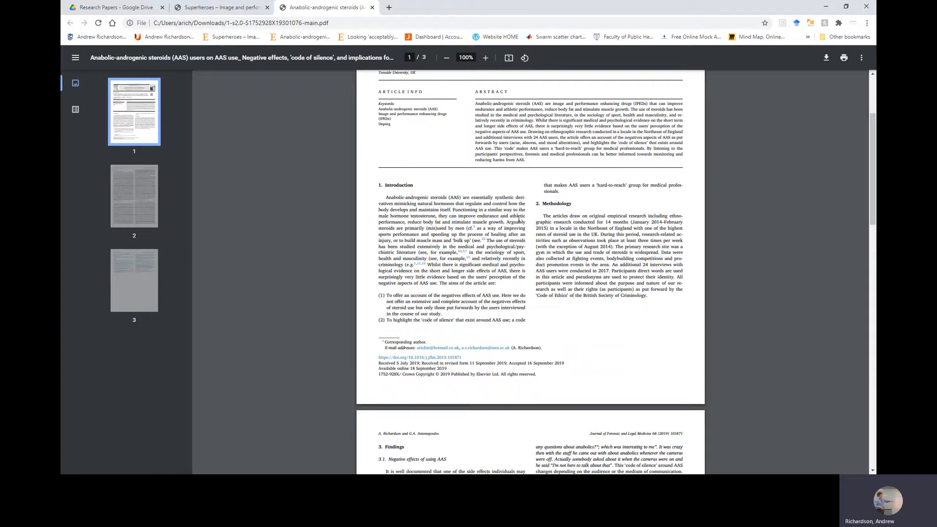
pyautogui.moveTo(457, 245)
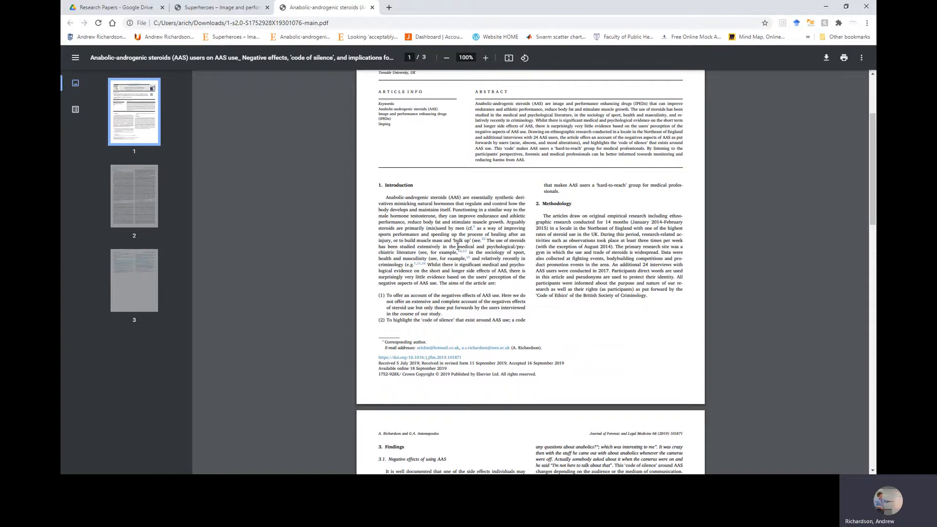
pyautogui.scroll(-3)
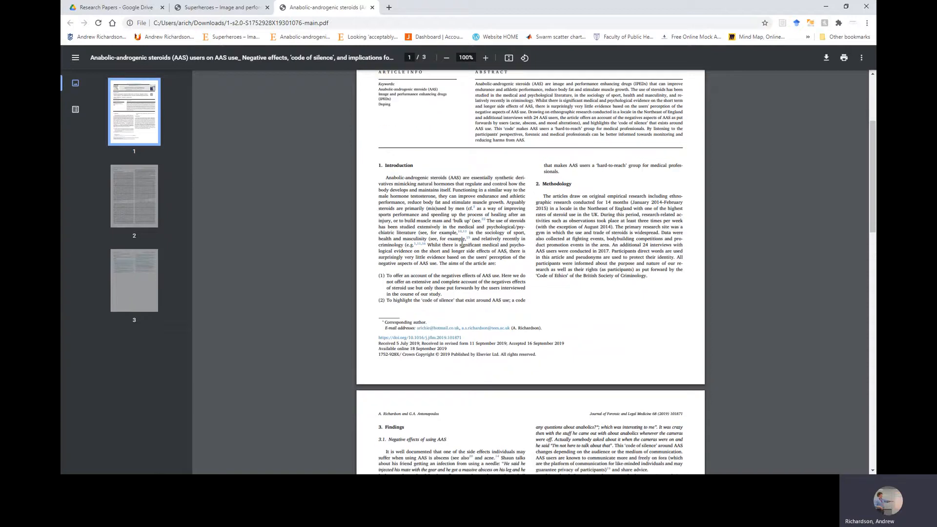
pyautogui.scroll(-3)
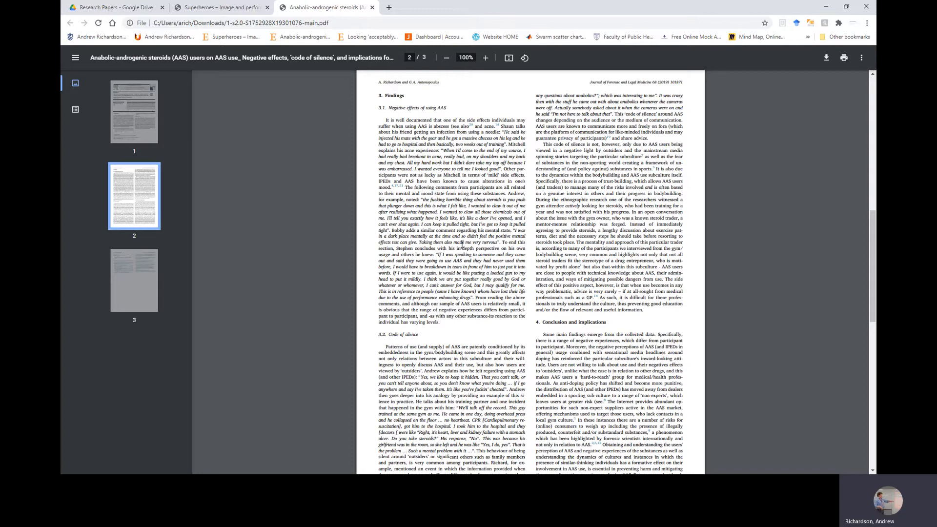
pyautogui.scroll(-3)
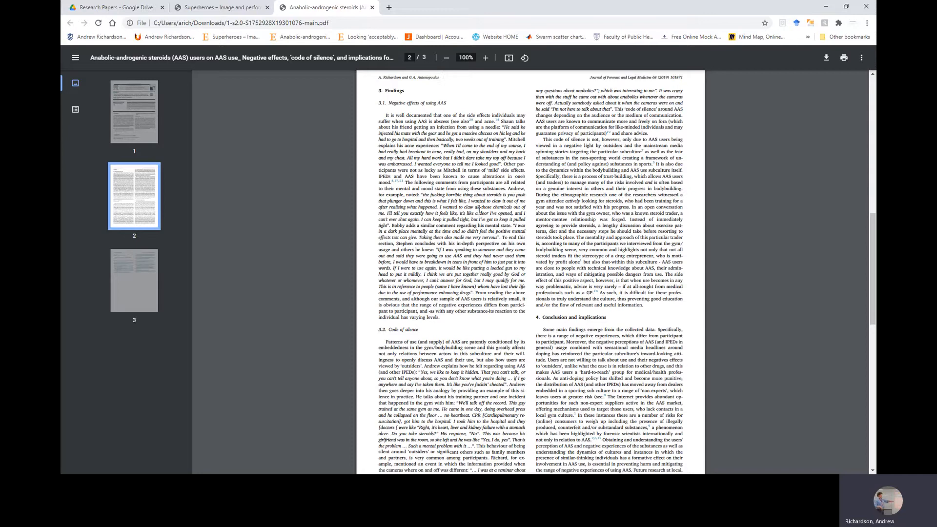
pyautogui.scroll(-3)
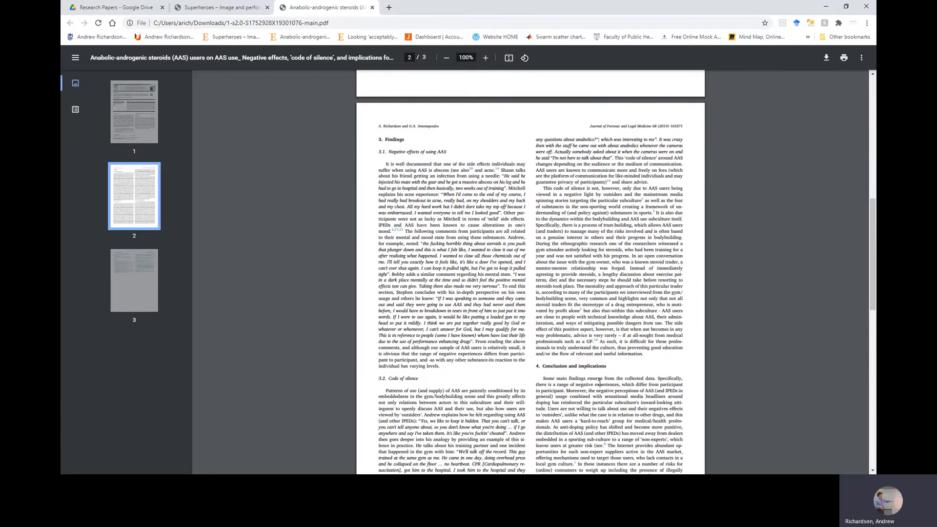
pyautogui.scroll(-3)
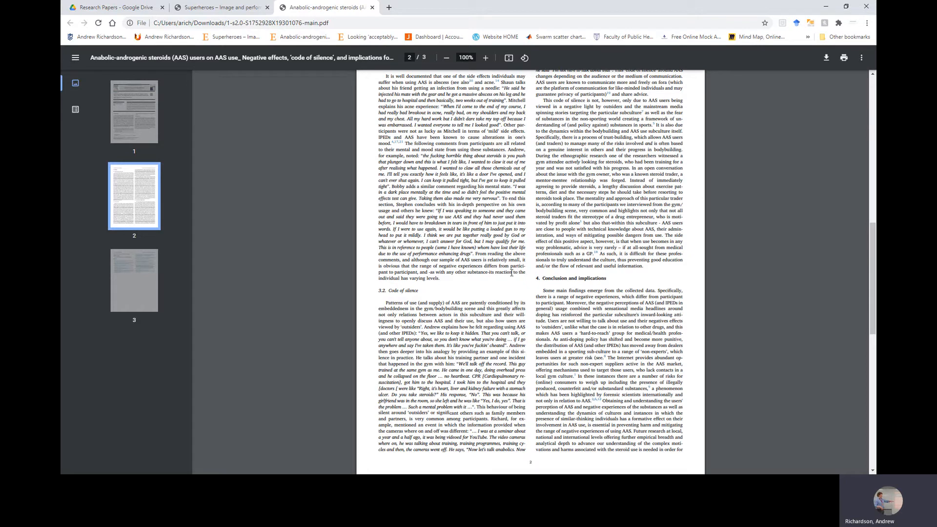
pyautogui.scroll(-3)
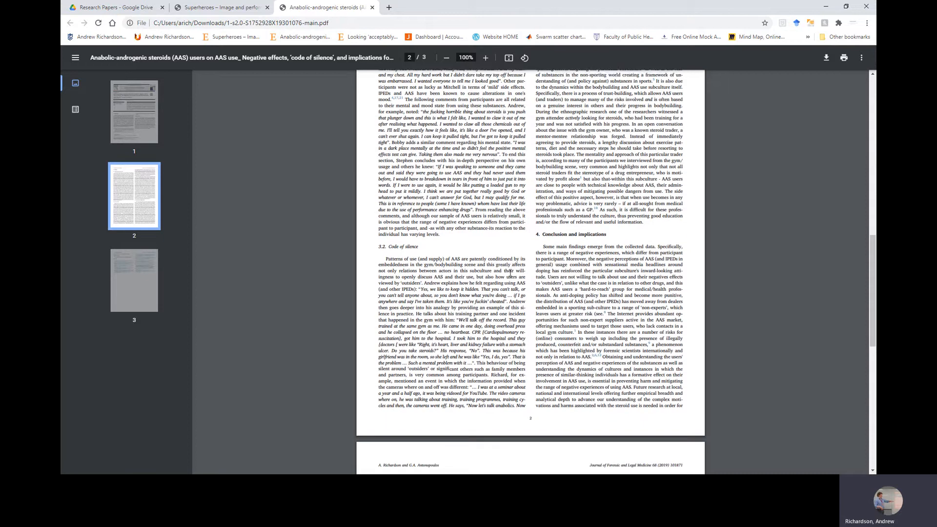
pyautogui.scroll(-3)
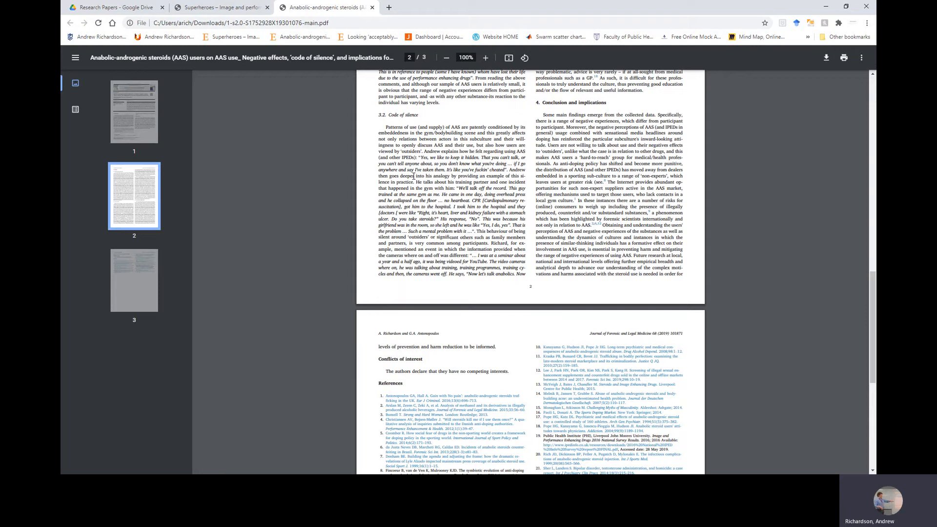
pyautogui.moveTo(448, 261)
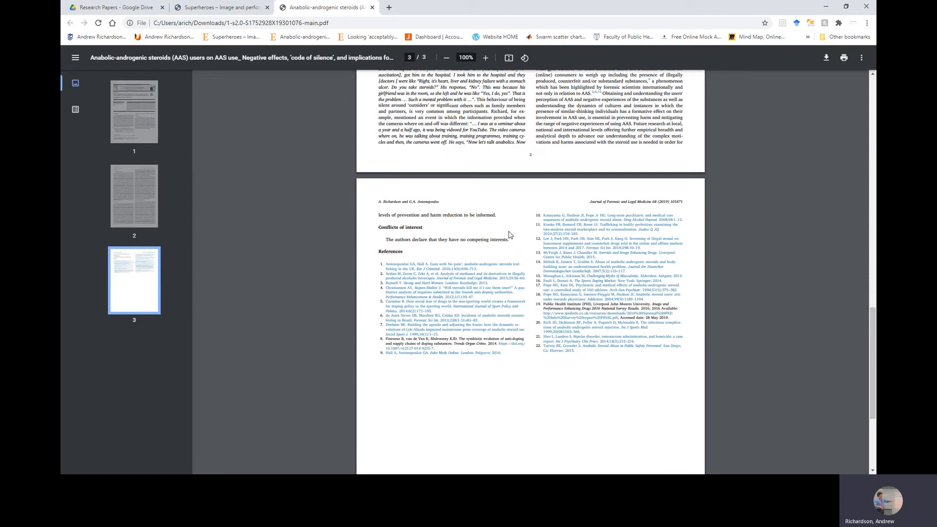
pyautogui.moveTo(515, 229)
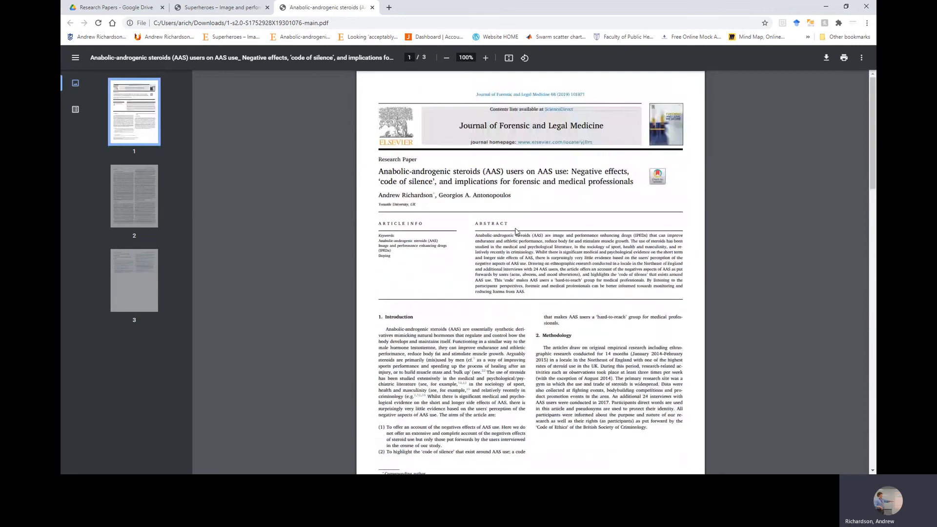
pyautogui.scroll(-3)
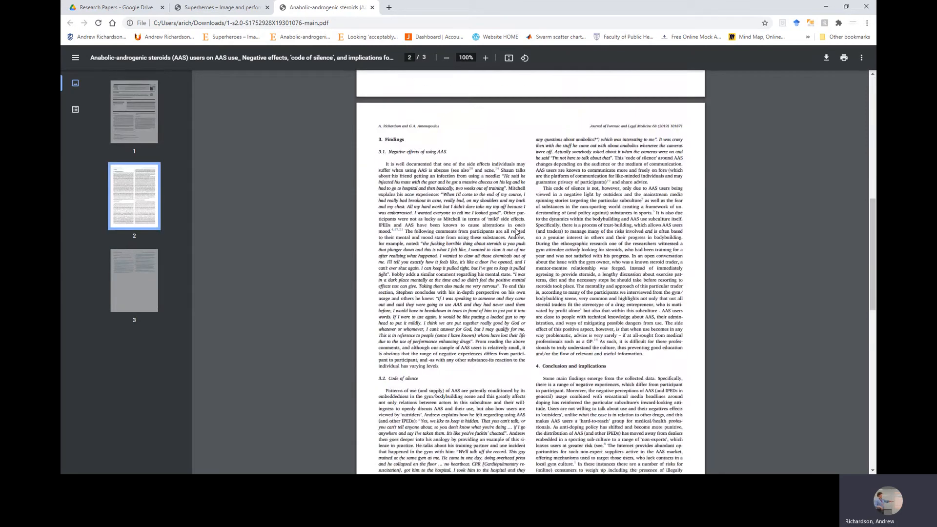
pyautogui.scroll(-3)
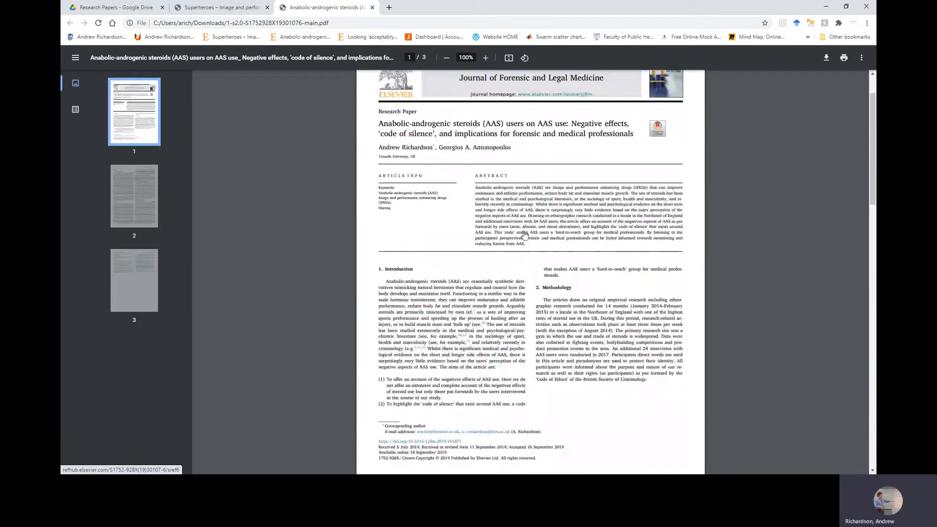
pyautogui.scroll(-3)
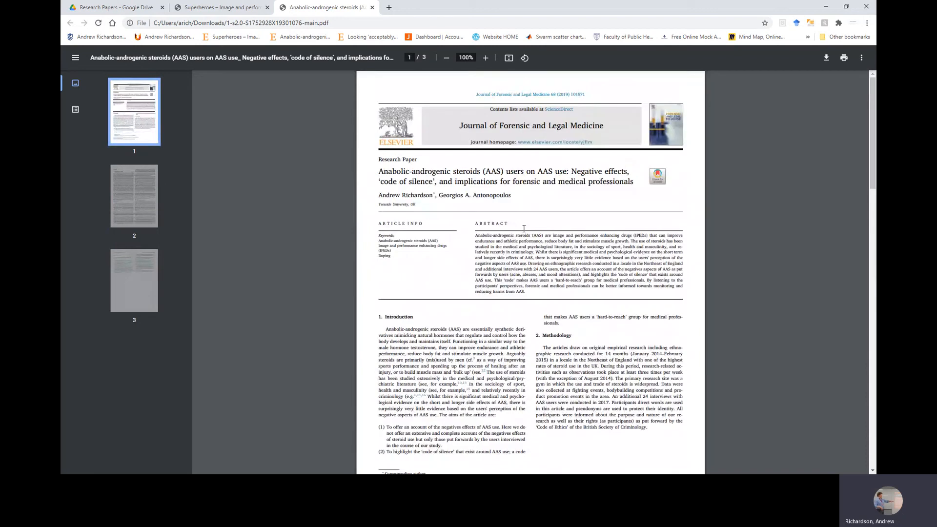
pyautogui.scroll(-3)
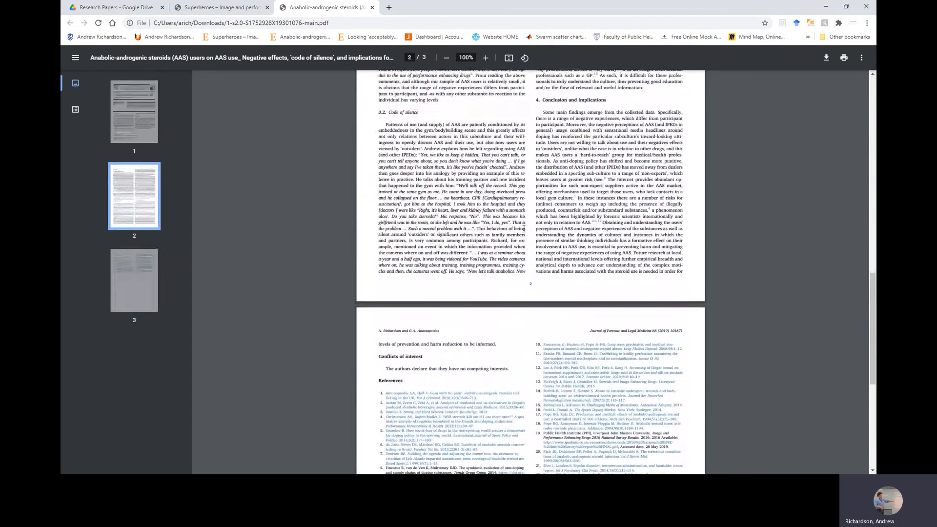
pyautogui.scroll(-3)
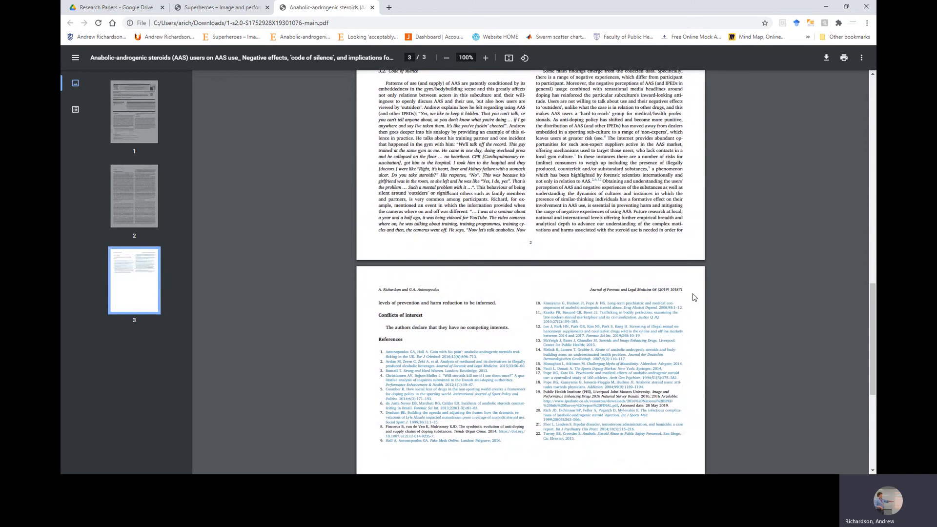
pyautogui.moveTo(692, 296)
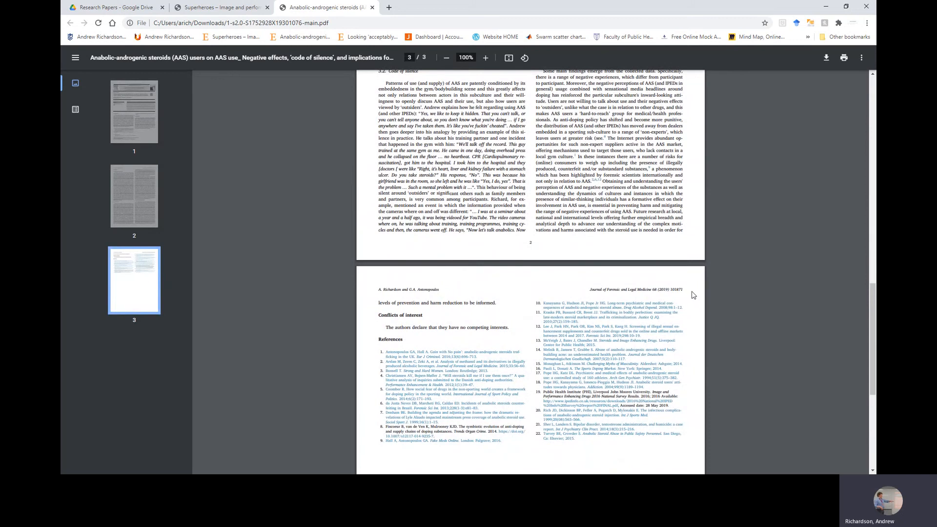